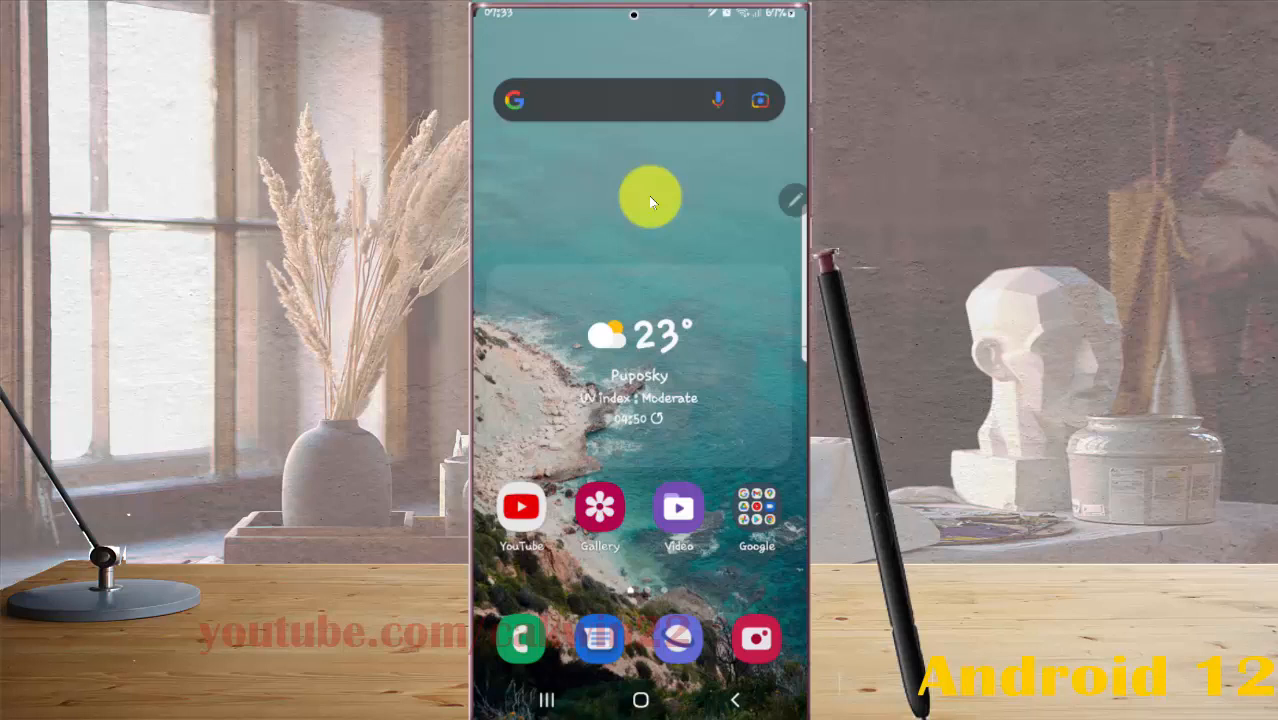
{"action": "mouse_move", "coordinate": [660, 188]}
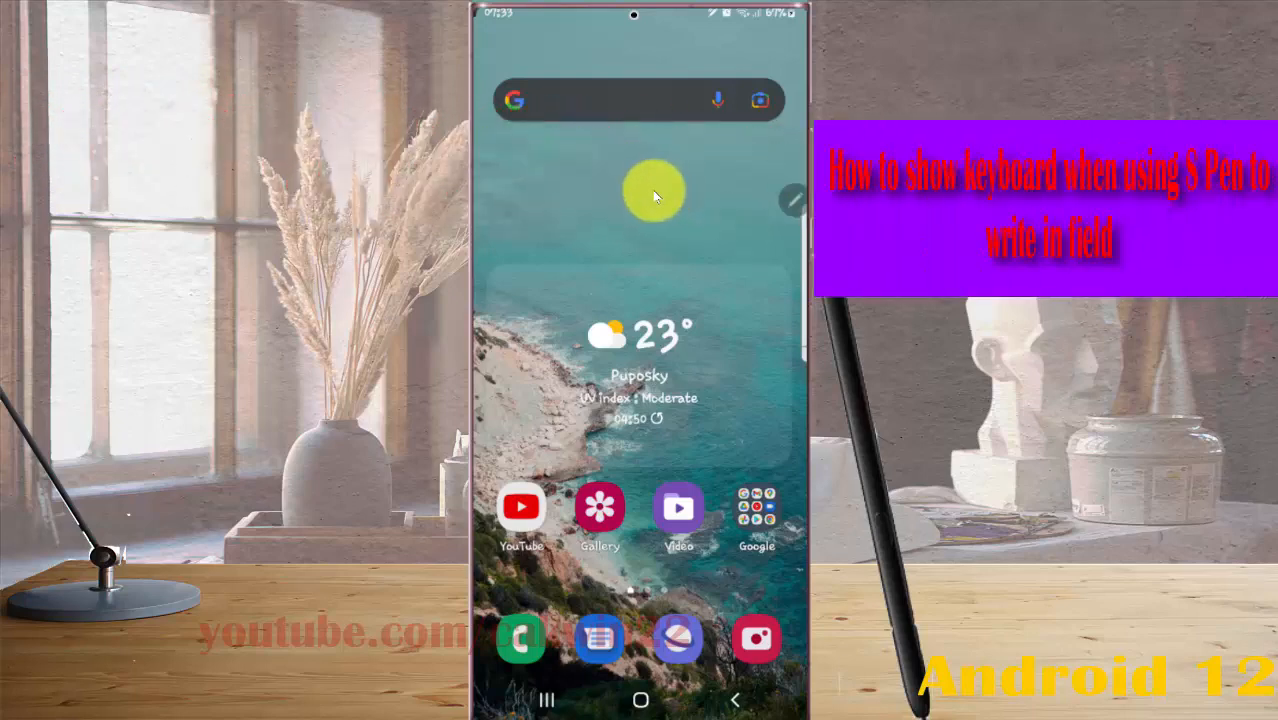
{"action": "mouse_move", "coordinate": [620, 140]}
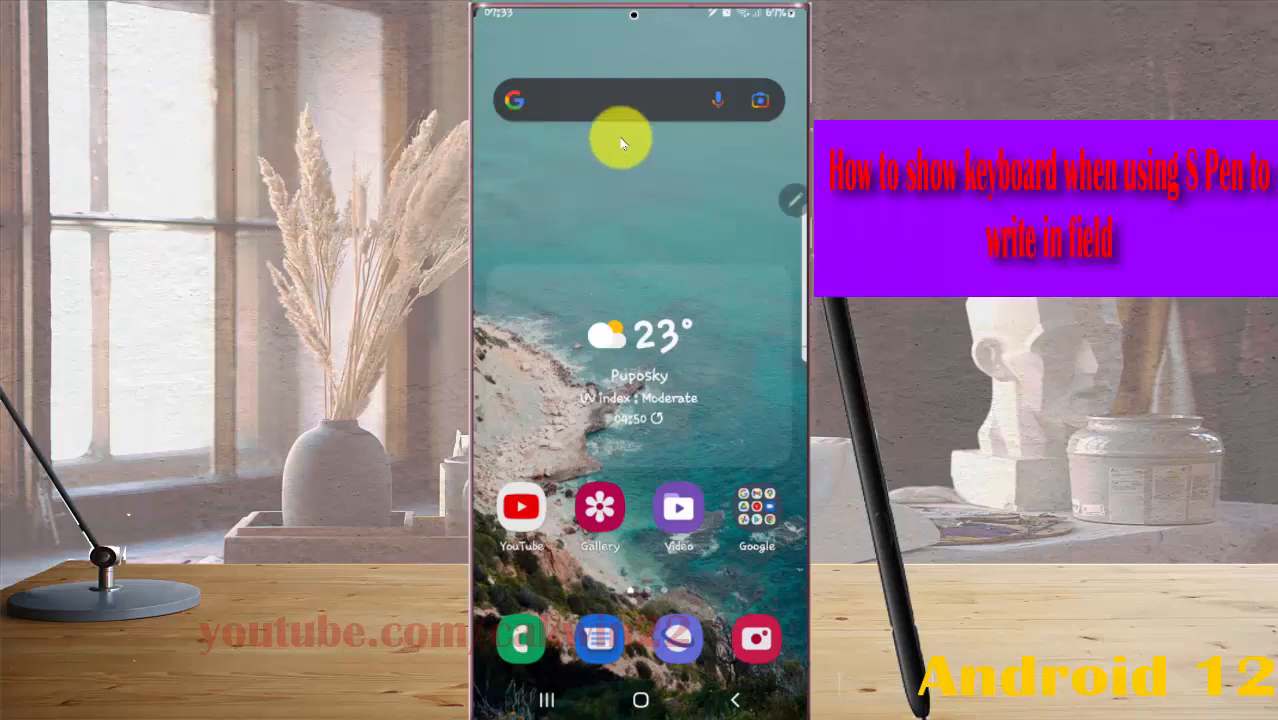
{"action": "mouse_move", "coordinate": [620, 16]}
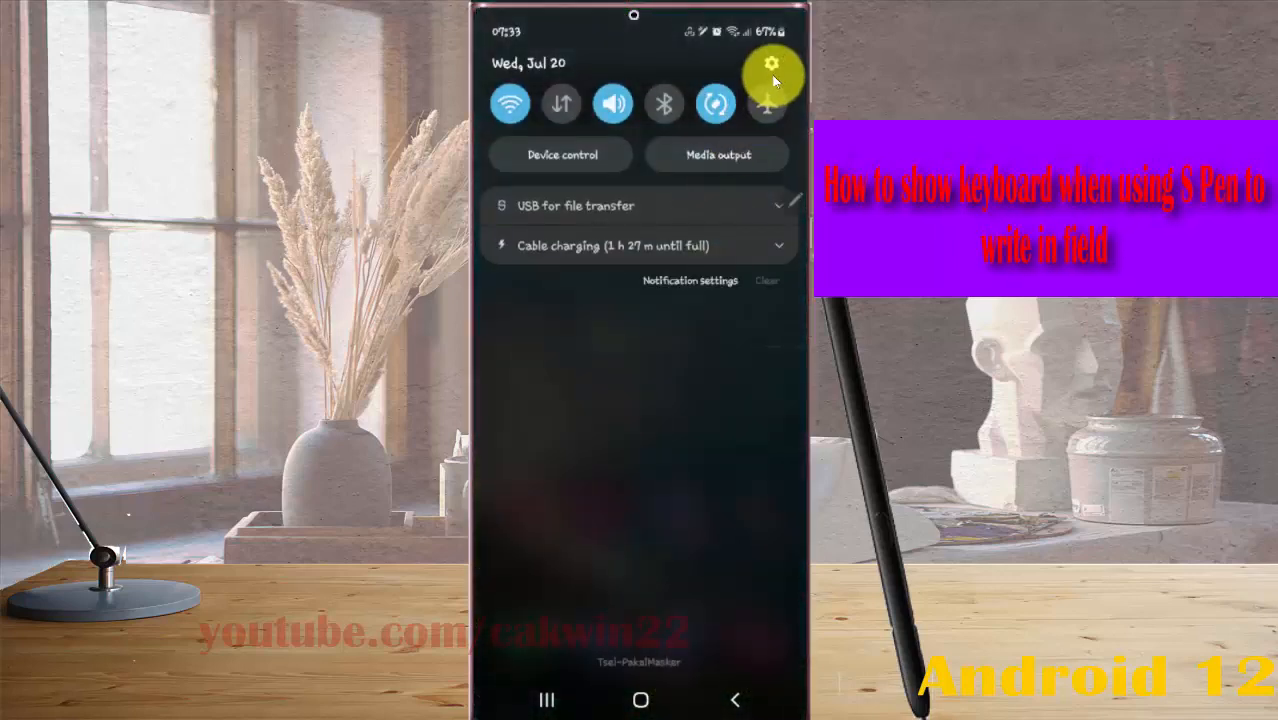
Go from quick settings into Settings and reach the Advanced features page.
{"action": "left_click", "coordinate": [772, 76]}
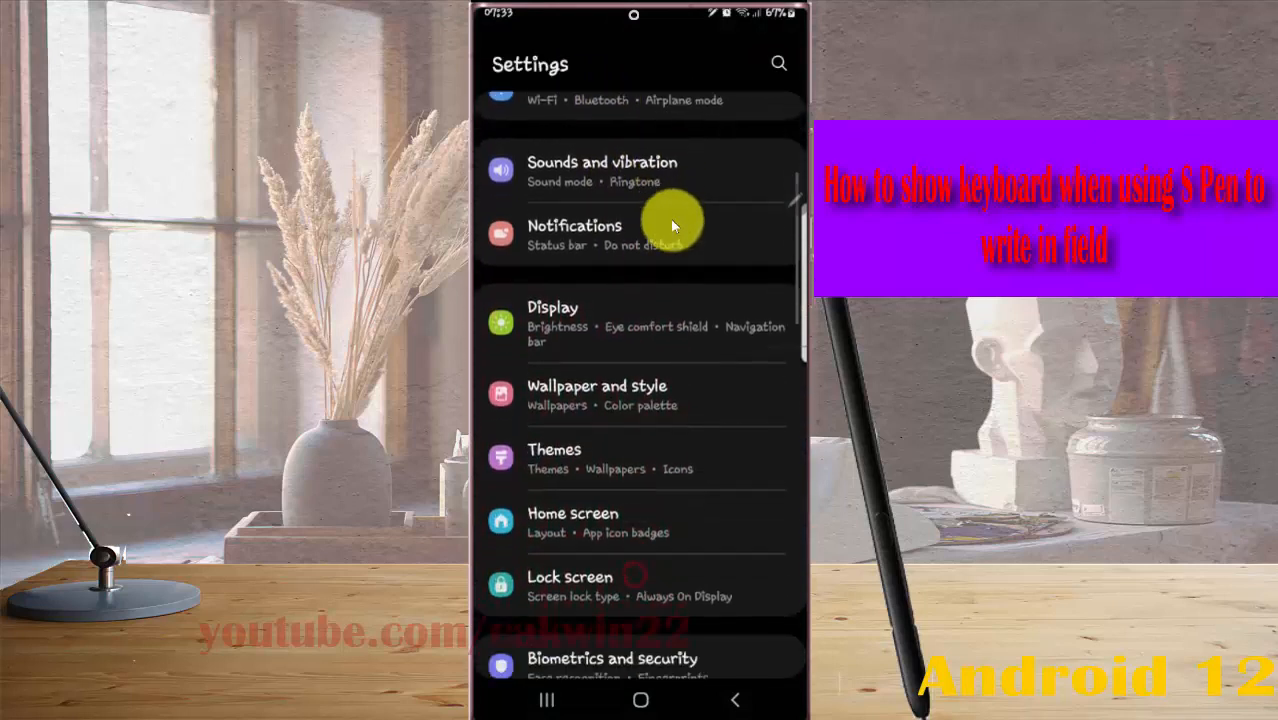
{"action": "scroll", "scroll_direction": "down", "scroll_amount": 3}
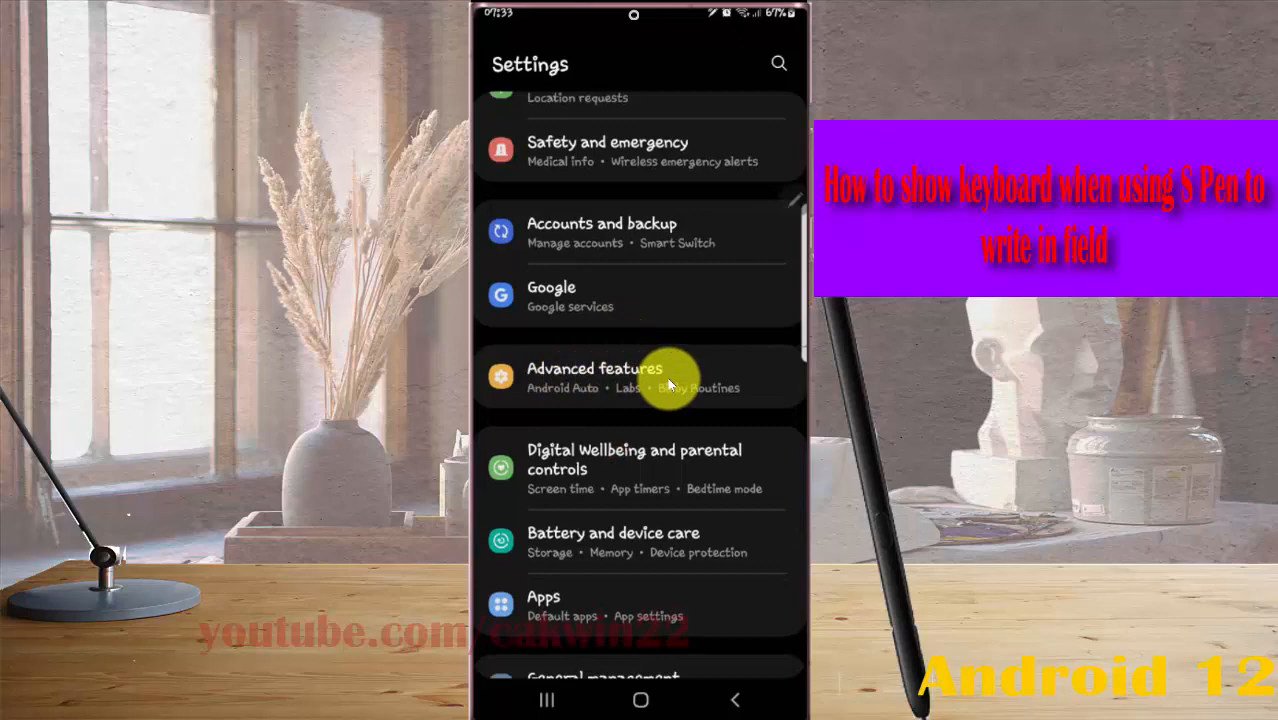
{"action": "left_click", "coordinate": [594, 376]}
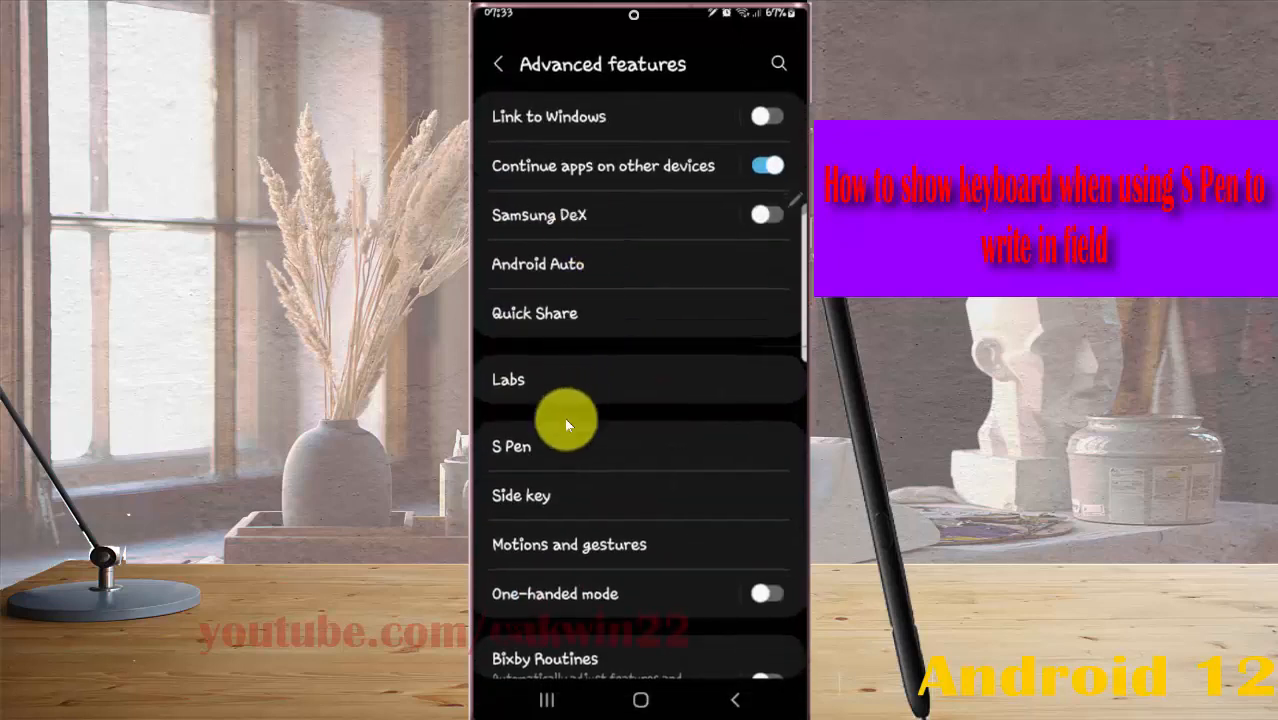
Switch on Show writing toolbar under S Pen to text, then return to the home screen.
{"action": "left_click", "coordinate": [512, 446]}
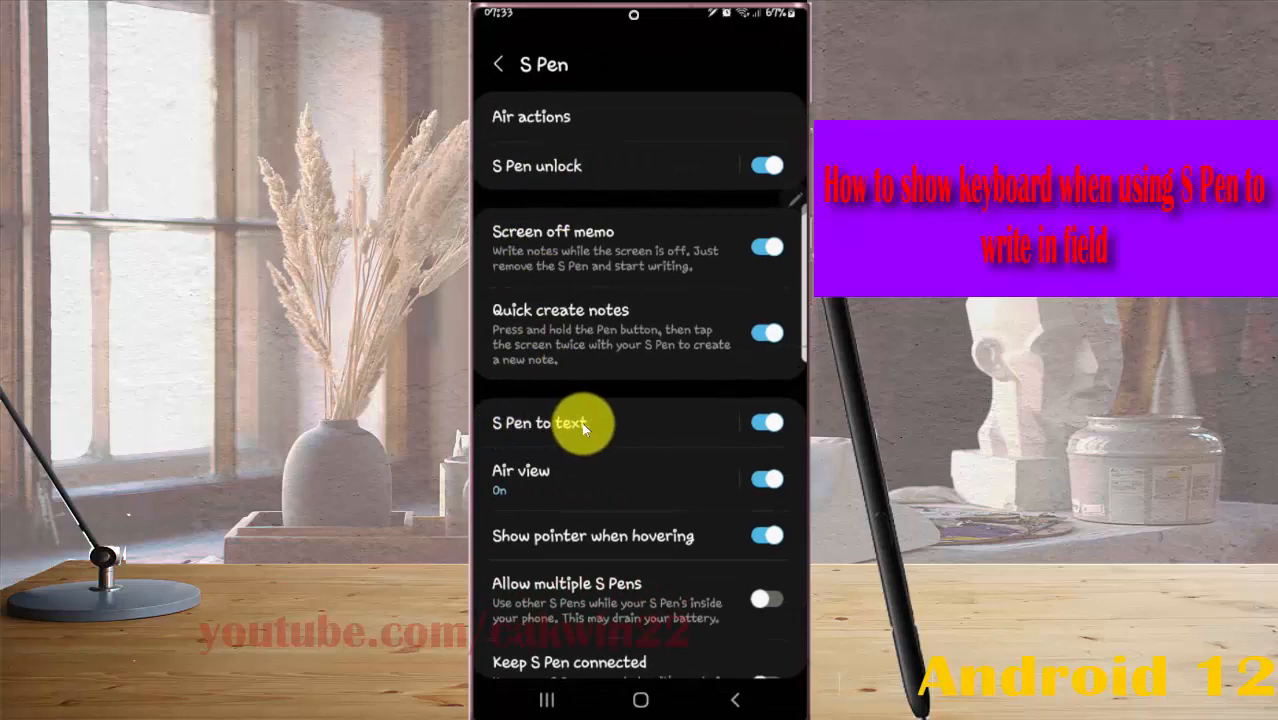
{"action": "left_click", "coordinate": [544, 422]}
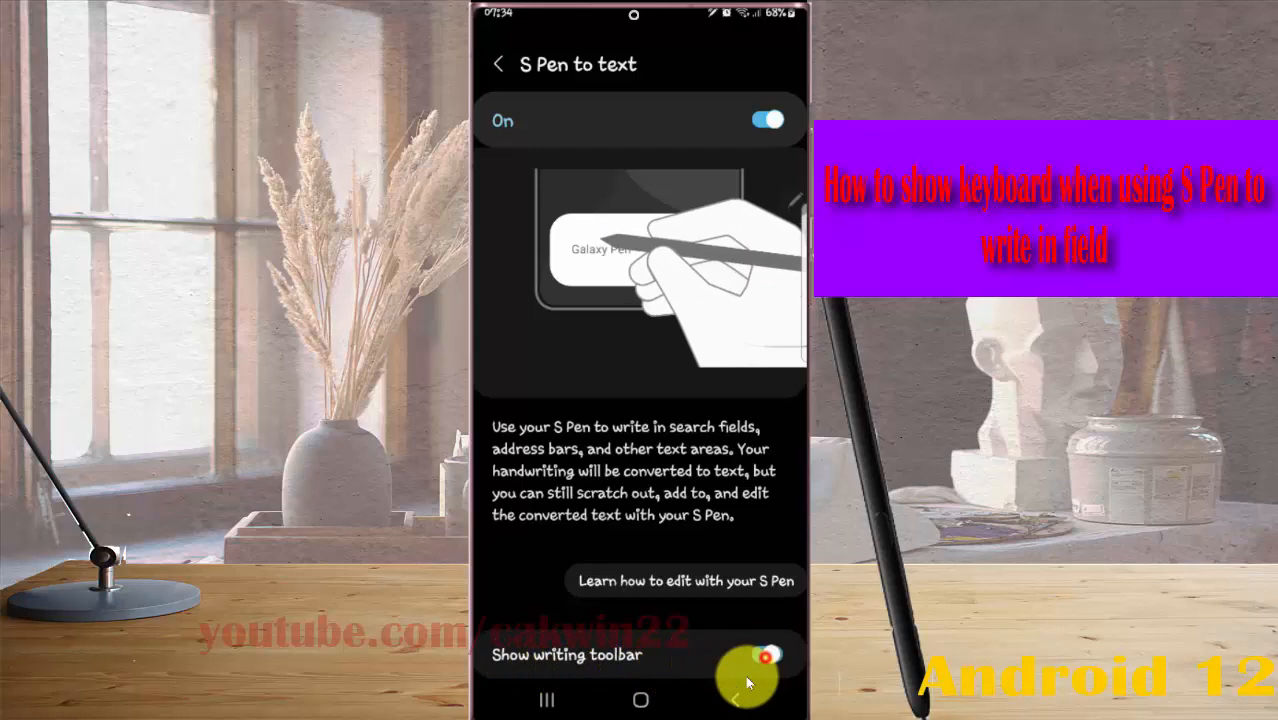
{"action": "left_click", "coordinate": [768, 656]}
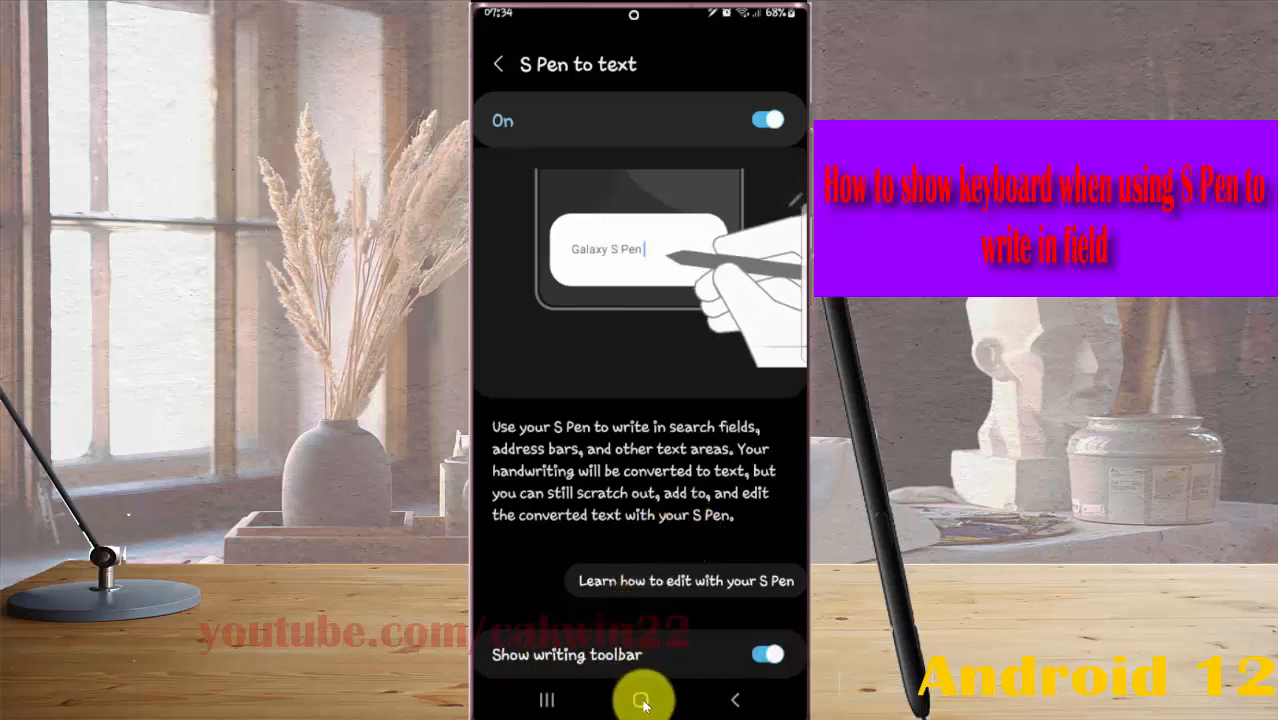
{"action": "left_click", "coordinate": [640, 700]}
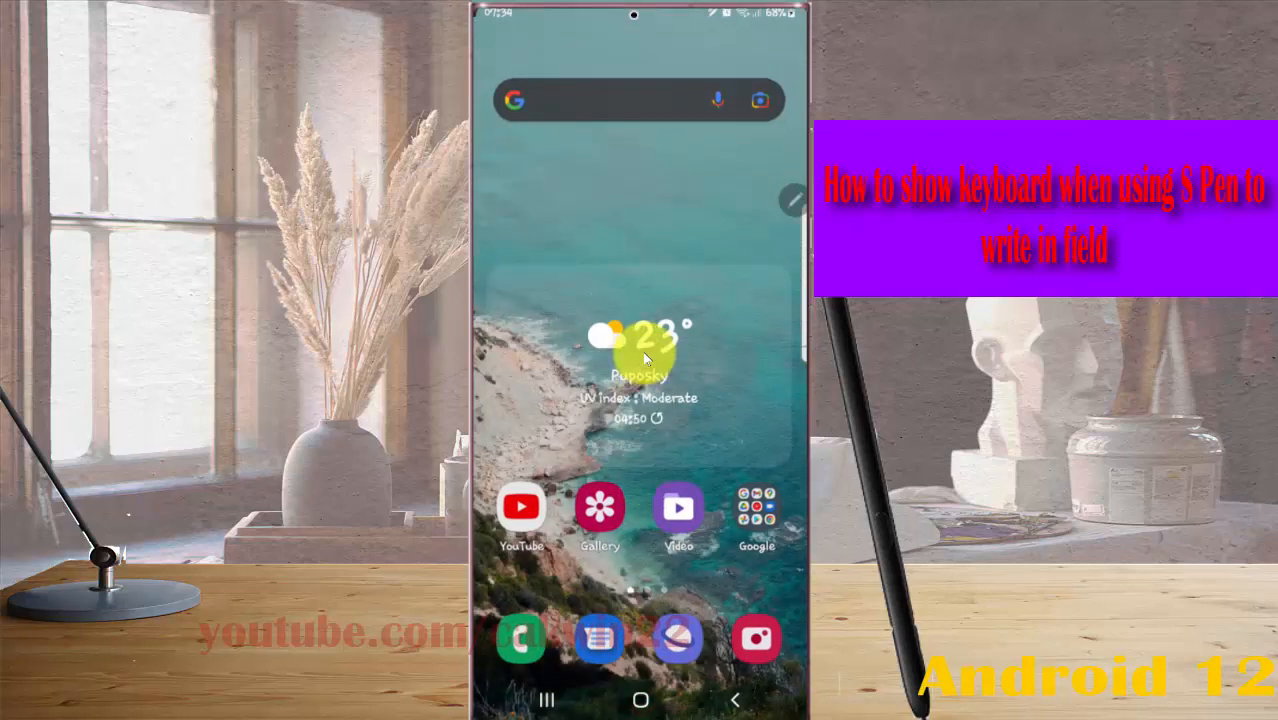
Handwrite 'Samsung' into the Google search field so matching suggestions appear.
{"action": "left_click", "coordinate": [600, 100]}
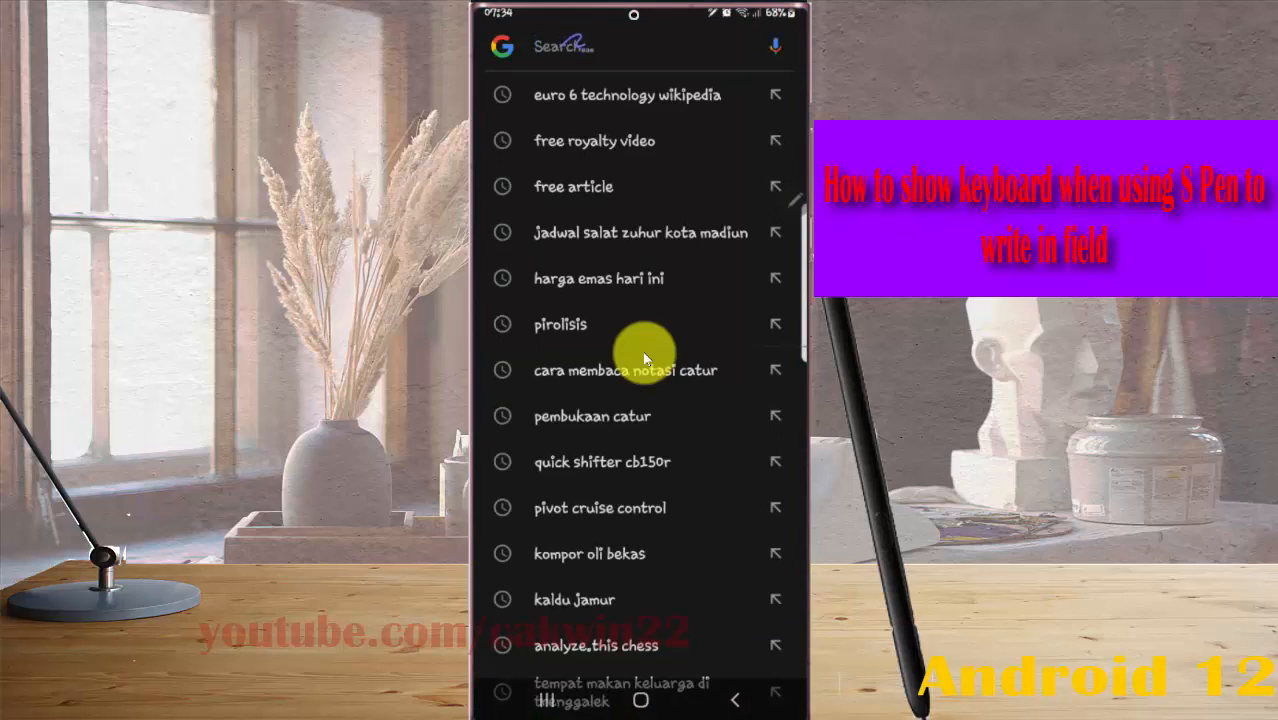
{"action": "type", "text": "Samsung"}
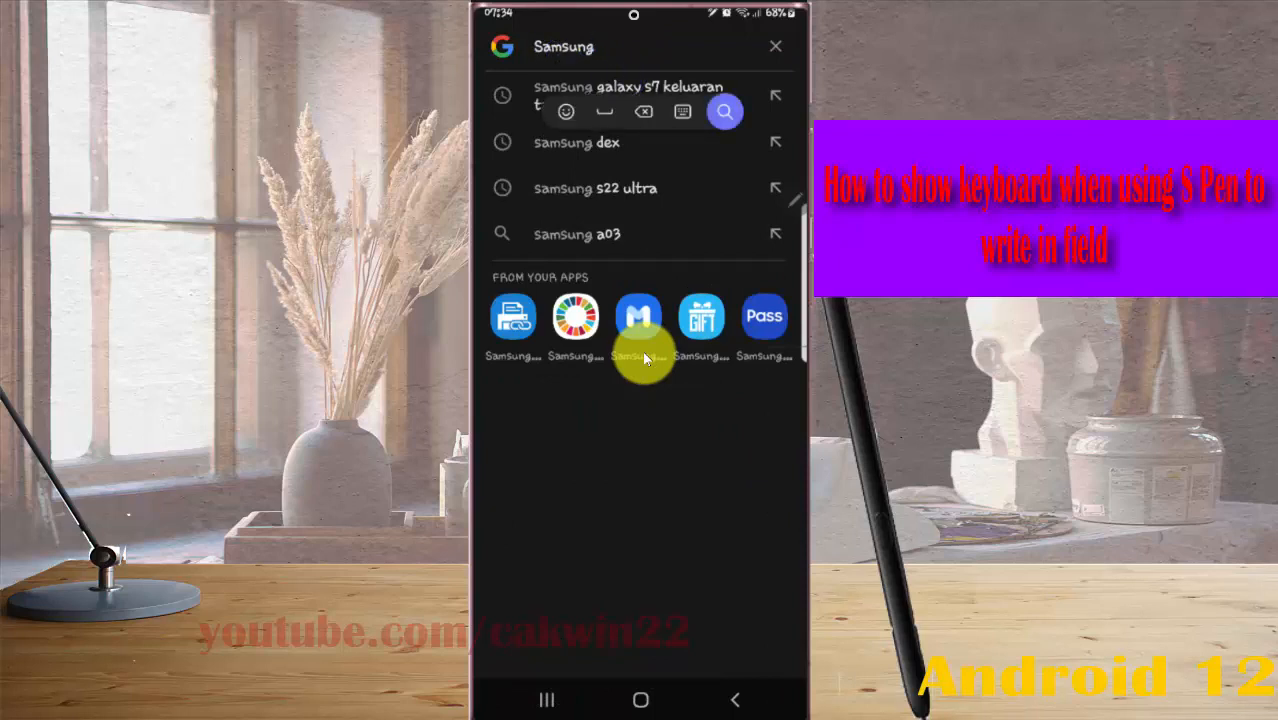
{"action": "mouse_move", "coordinate": [682, 112]}
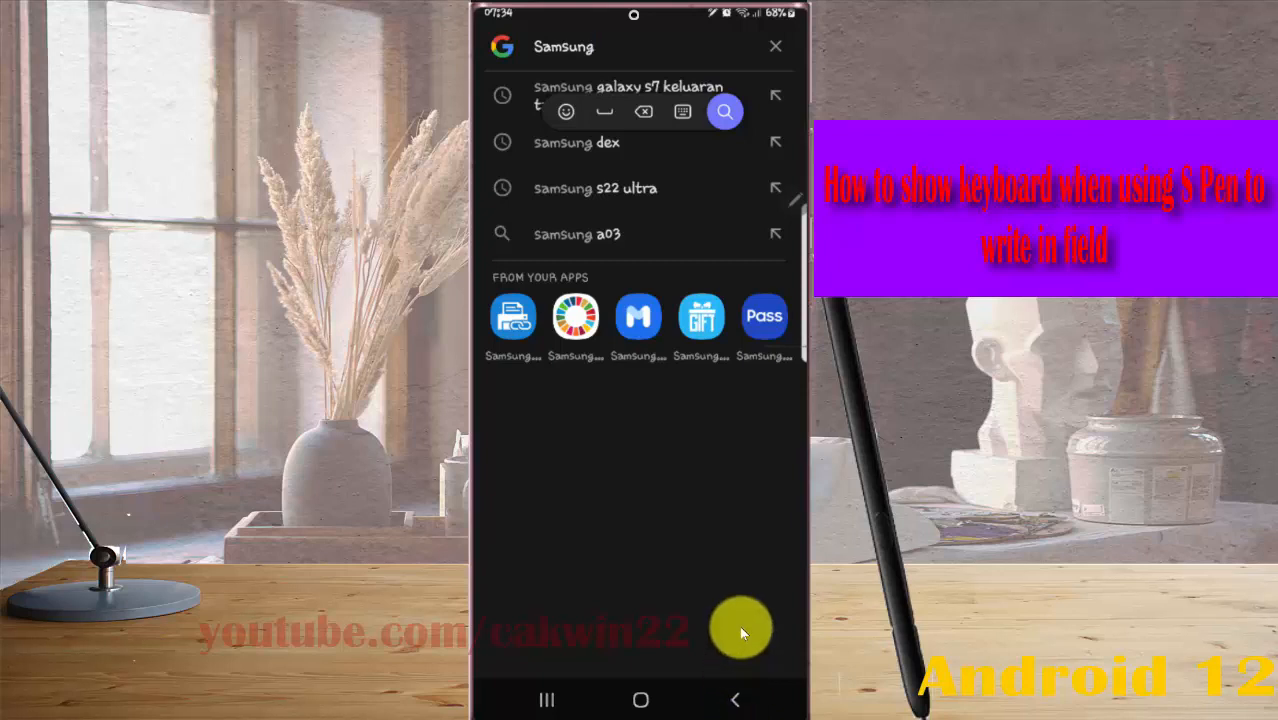
Show the on-screen keyboard from the S Pen writing toolbar.
{"action": "left_click", "coordinate": [682, 112]}
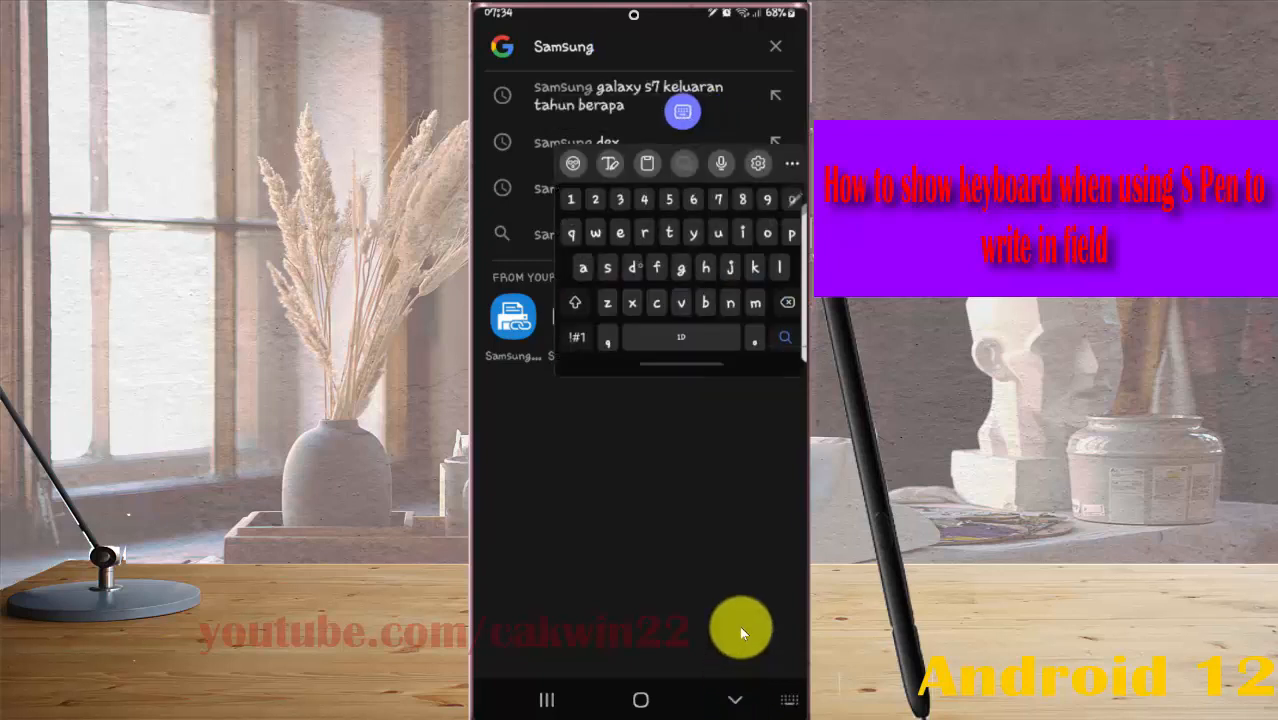